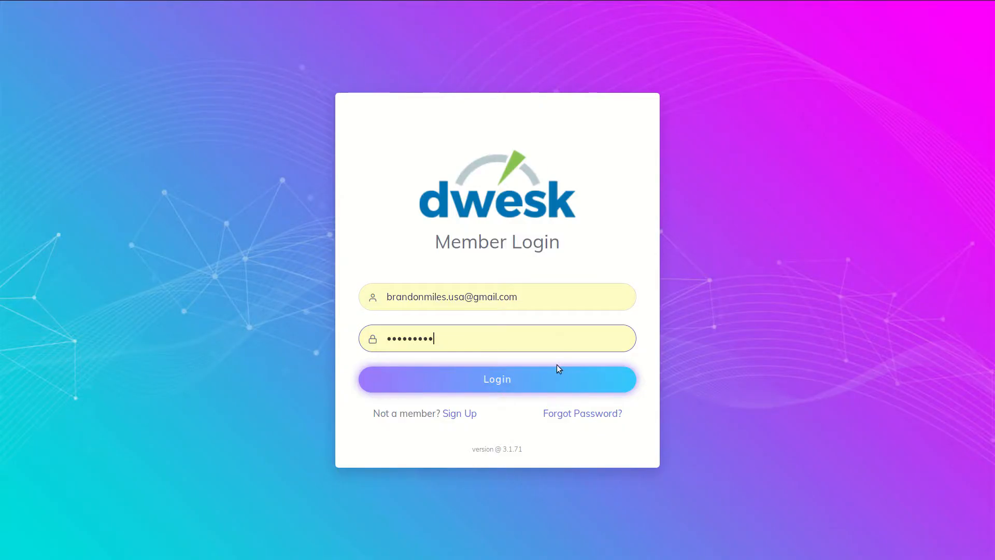
Step: Log in with the filled-in credentials to reach the empty Tasks overview
{"action": "left_click", "coordinate": [497, 379]}
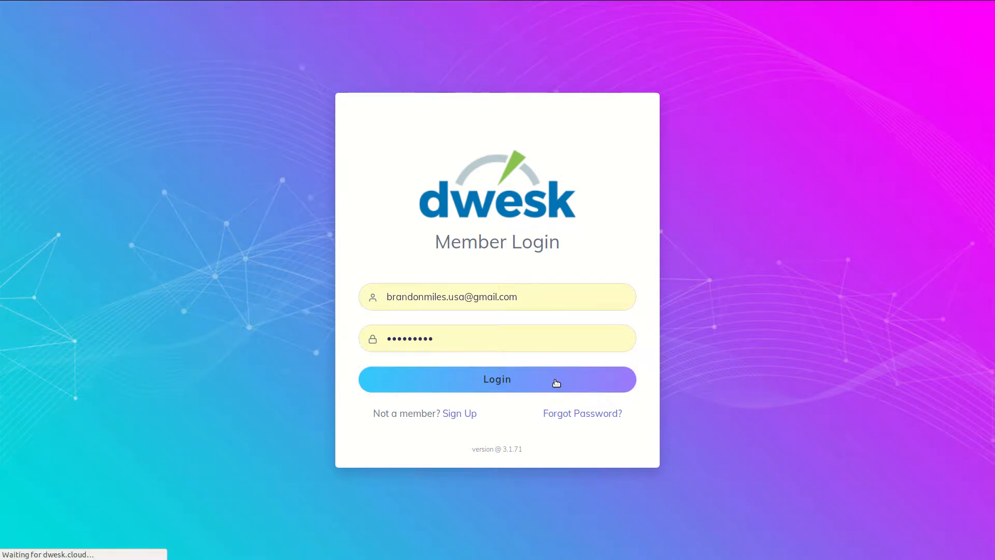
{"action": "left_click", "coordinate": [497, 379]}
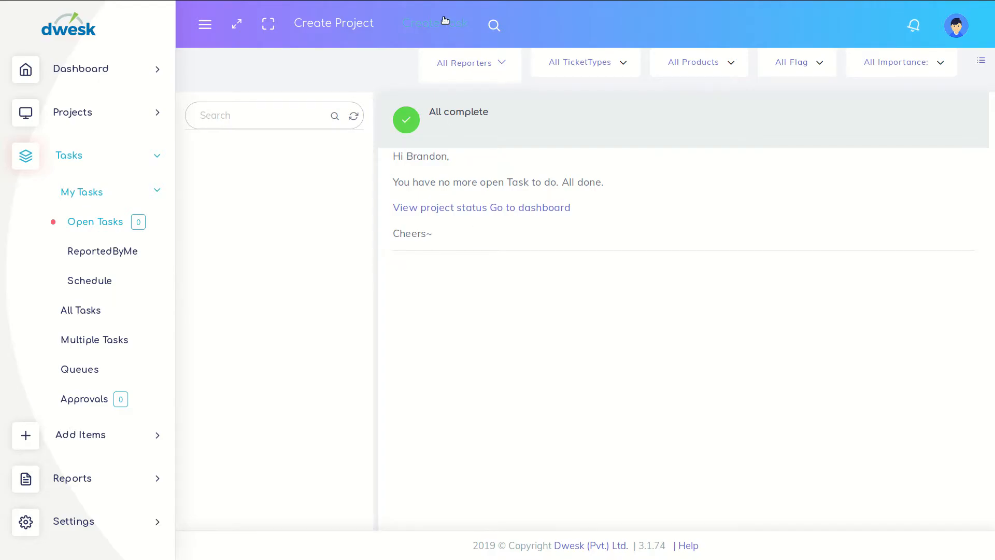
Step: Create a Mars Creation task titled 'update social media pages', assigned to the second agent
{"action": "left_click", "coordinate": [435, 24]}
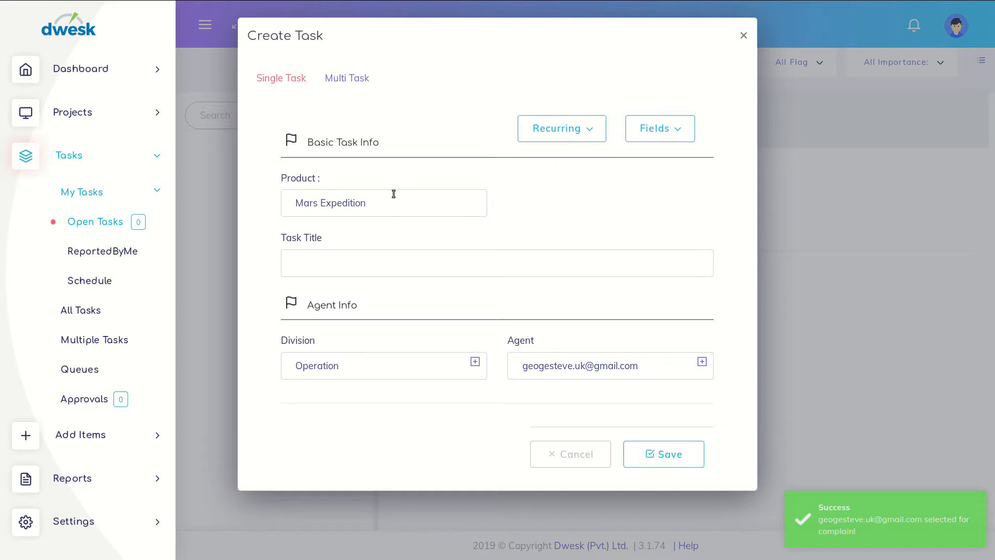
{"action": "double_click", "coordinate": [330, 203]}
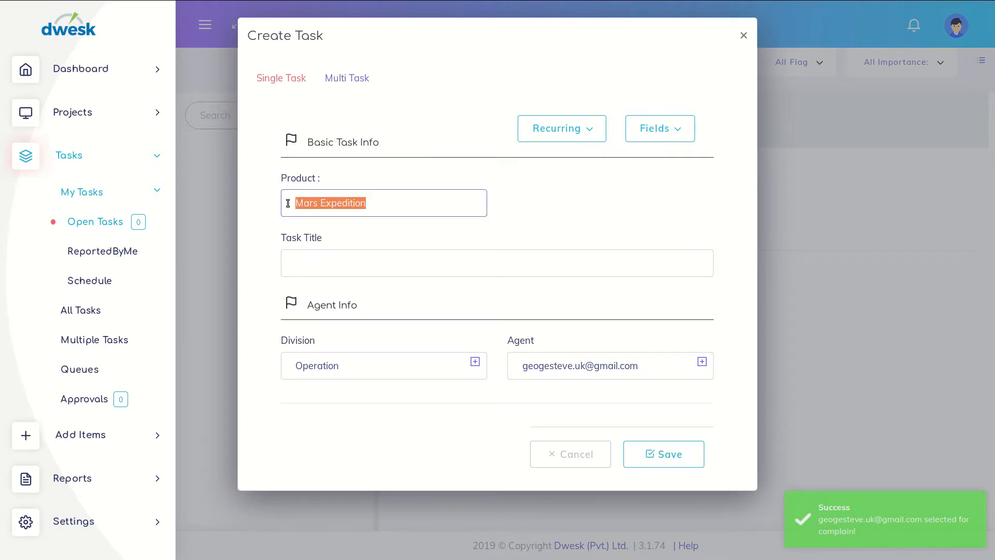
{"action": "left_click", "coordinate": [384, 202]}
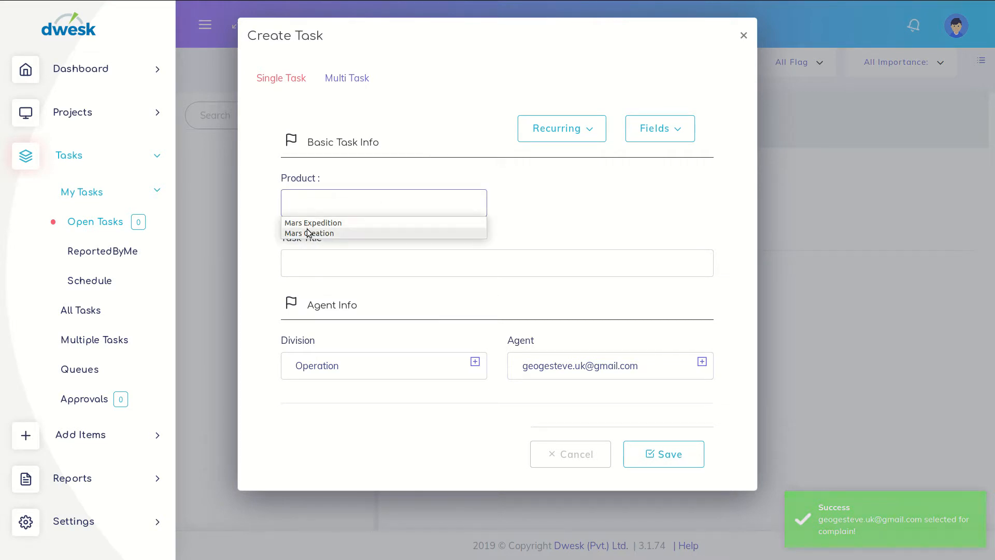
{"action": "left_click", "coordinate": [310, 233]}
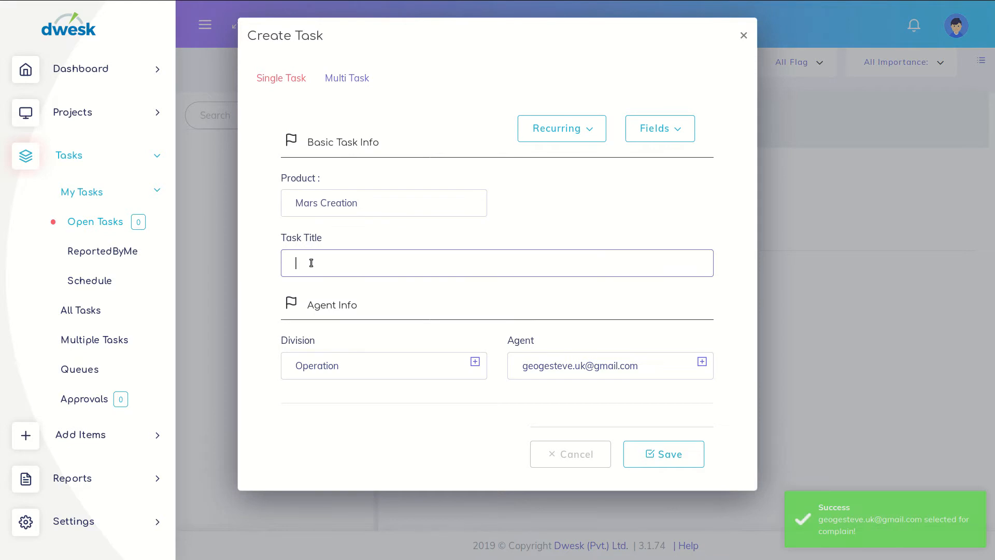
{"action": "type", "text": "update social media pages"}
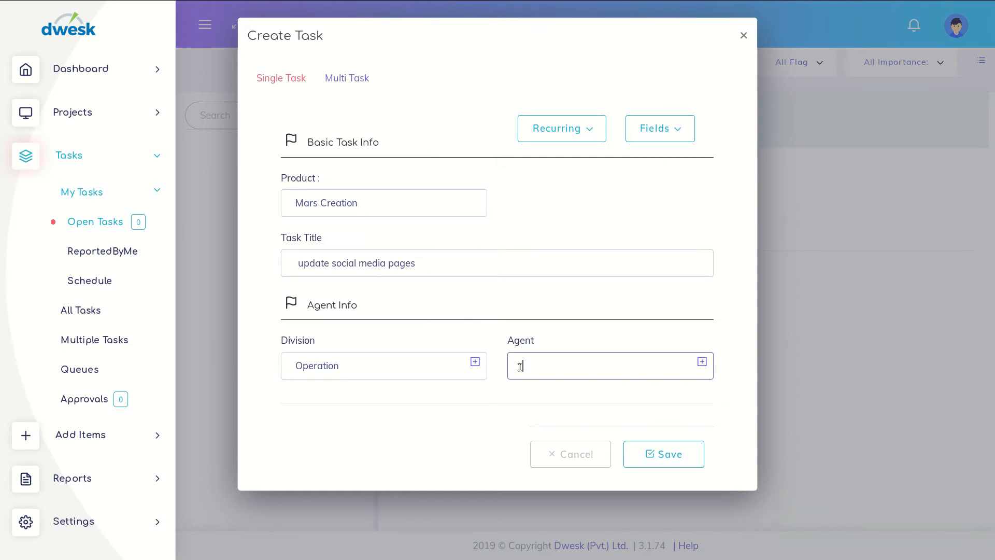
{"action": "left_click", "coordinate": [606, 365]}
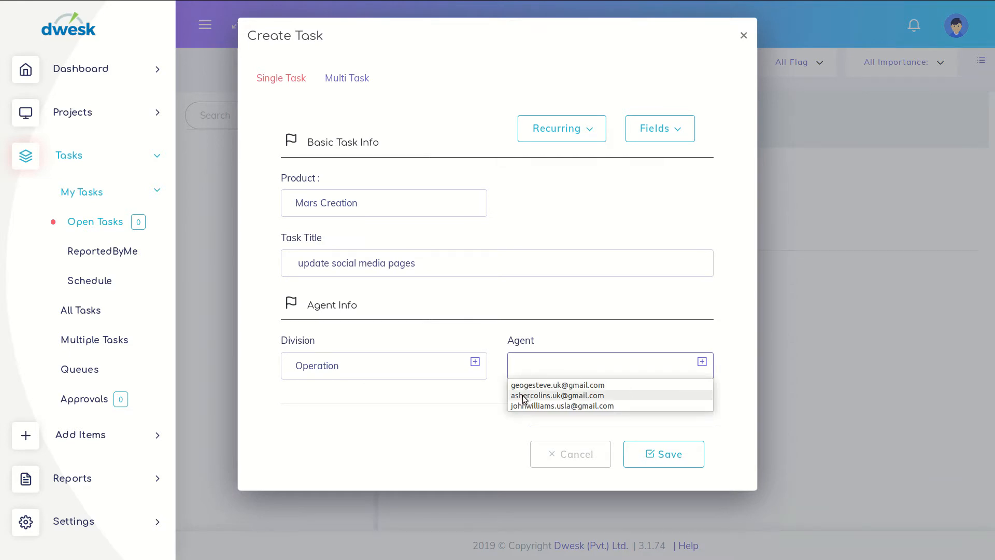
{"action": "left_click", "coordinate": [557, 395]}
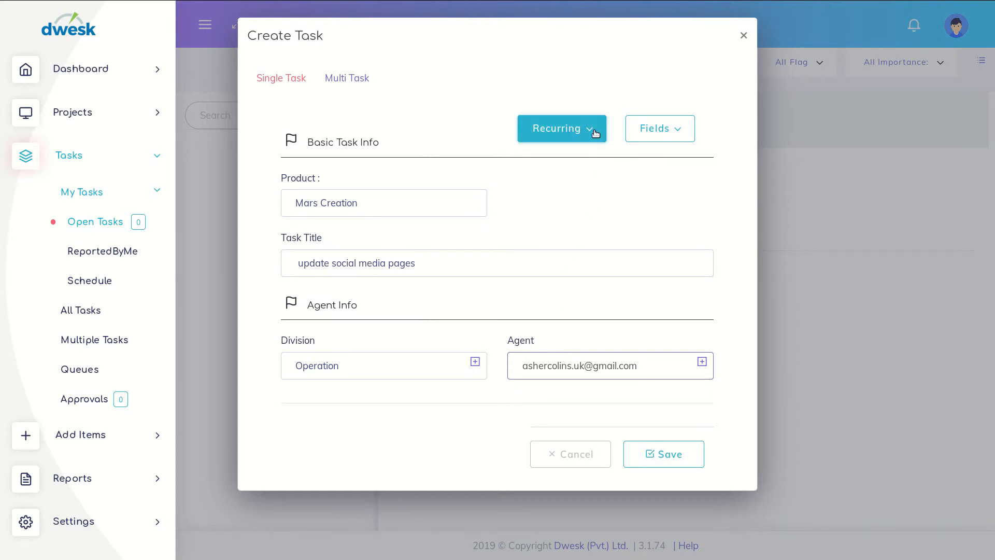
Step: Make the task recurring with Repeat Type SCHEDULE and show the frequency options
{"action": "left_click", "coordinate": [561, 128]}
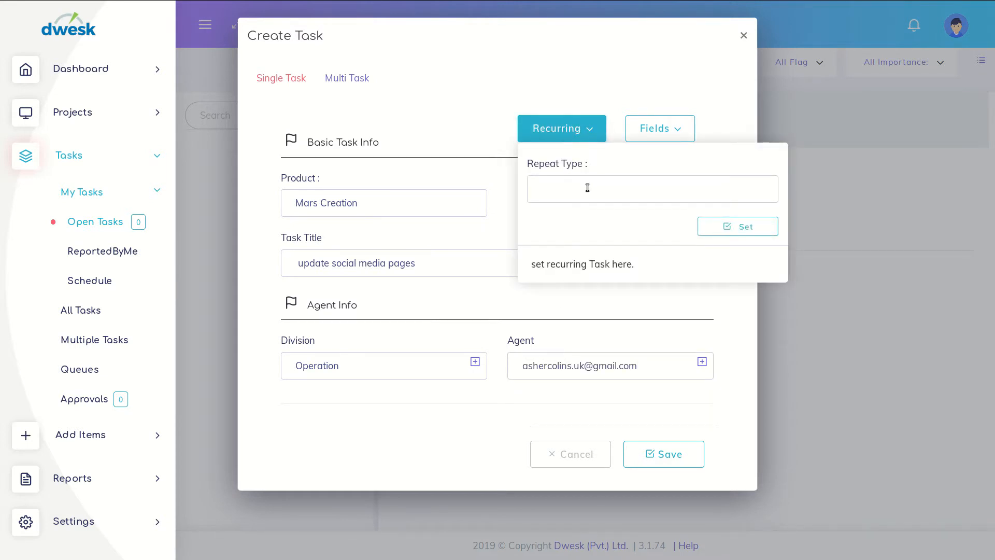
{"action": "left_click", "coordinate": [651, 189]}
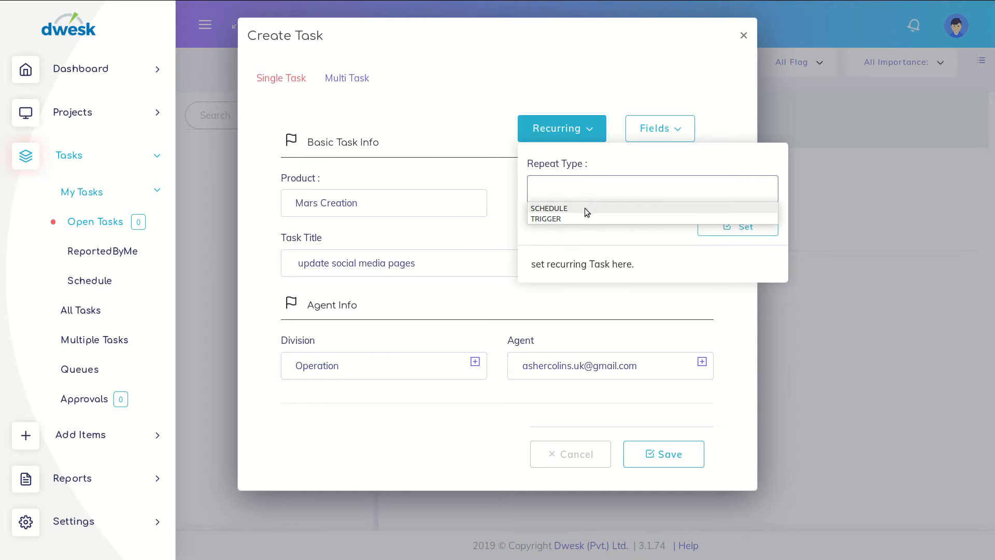
{"action": "left_click", "coordinate": [549, 209]}
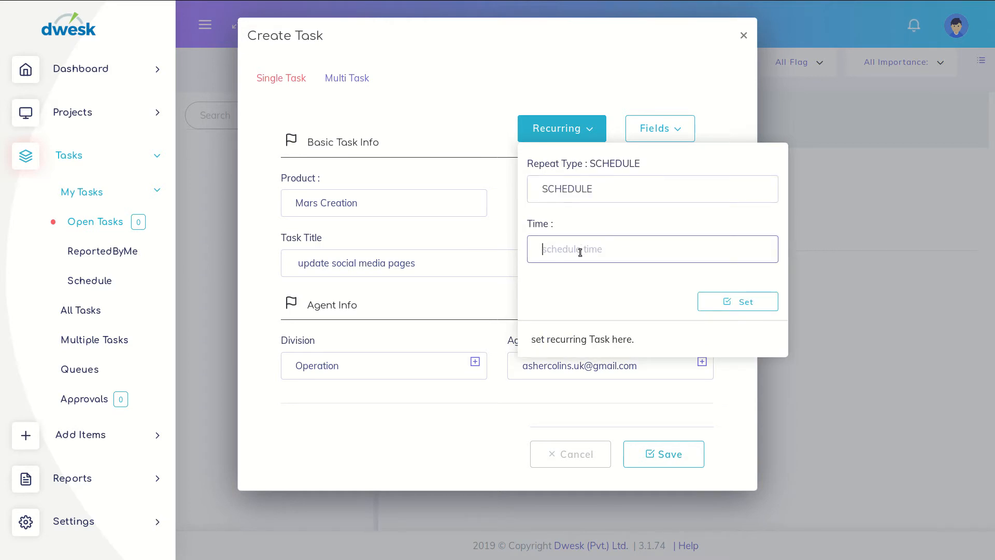
{"action": "left_click", "coordinate": [651, 248]}
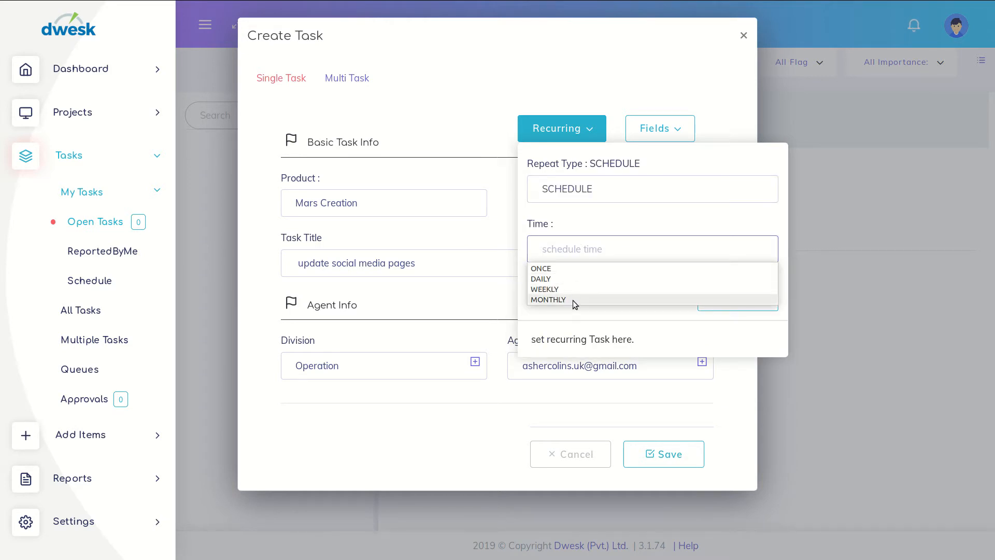
Step: Set the task to recur MONTHLY from 11/15/2019 at 03:00 PM
{"action": "left_click", "coordinate": [548, 300]}
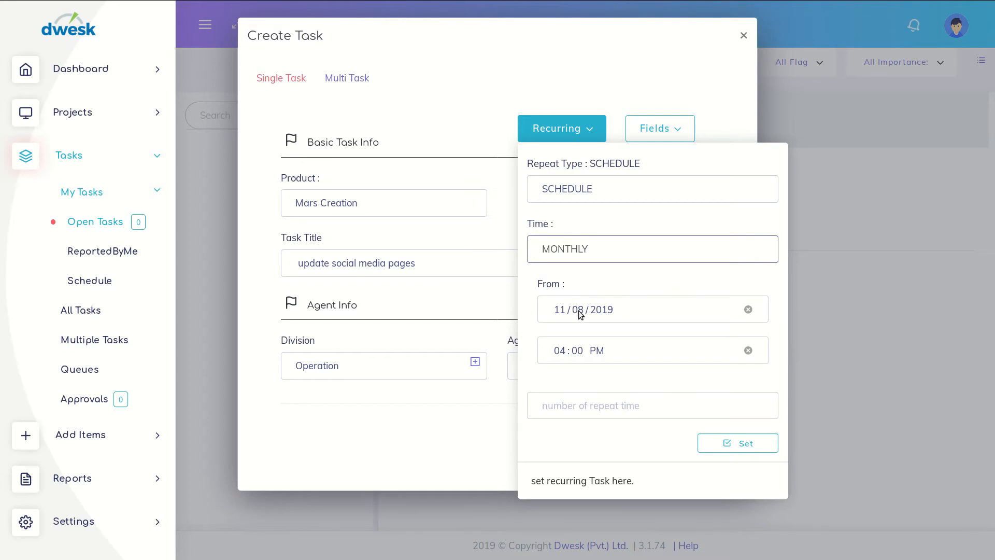
{"action": "mouse_move", "coordinate": [582, 313]}
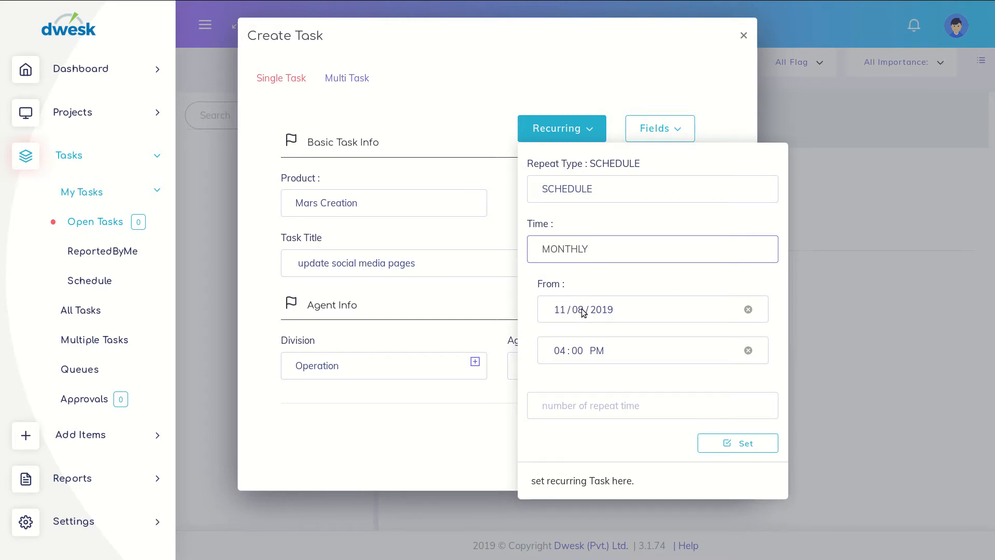
{"action": "left_click", "coordinate": [641, 309]}
{"action": "type", "text": "15"}
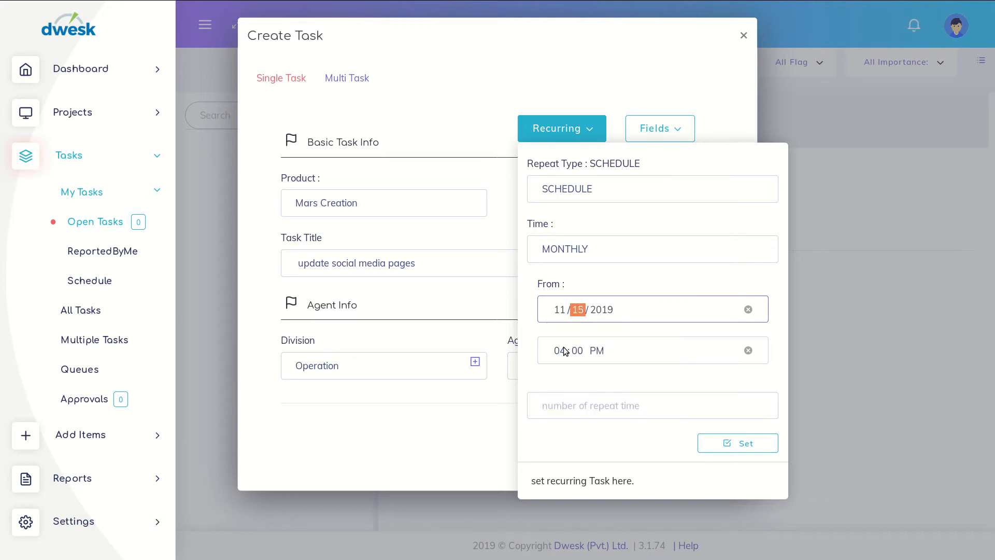
{"action": "left_click", "coordinate": [563, 351]}
{"action": "type", "text": "3"}
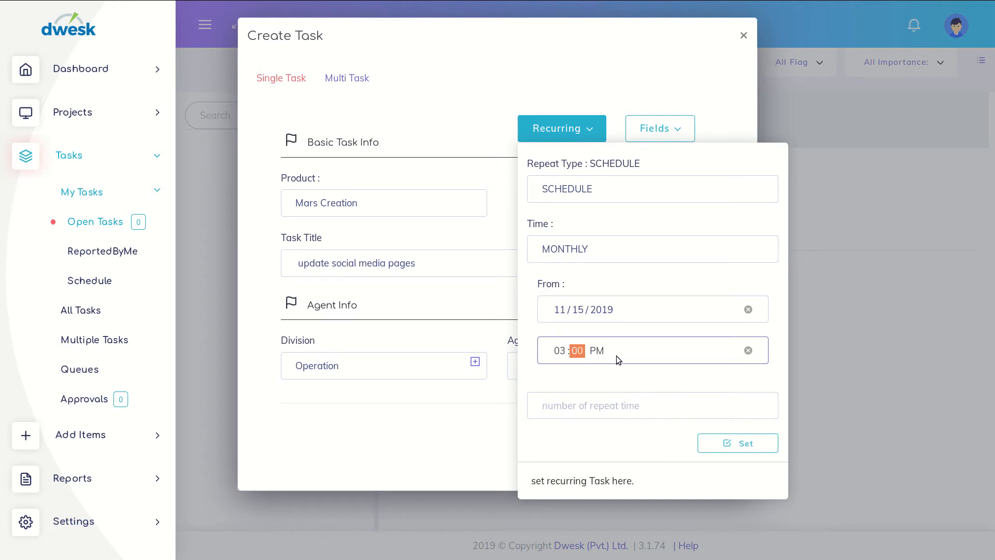
Step: Set the schedule to repeat 12 times, apply it, and save the task
{"action": "type", "text": "1"}
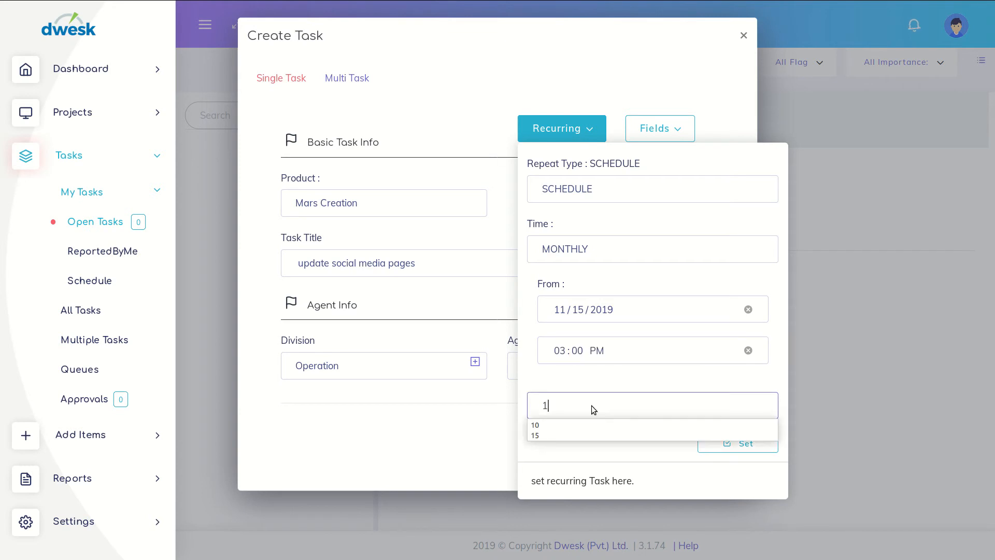
{"action": "type", "text": "2"}
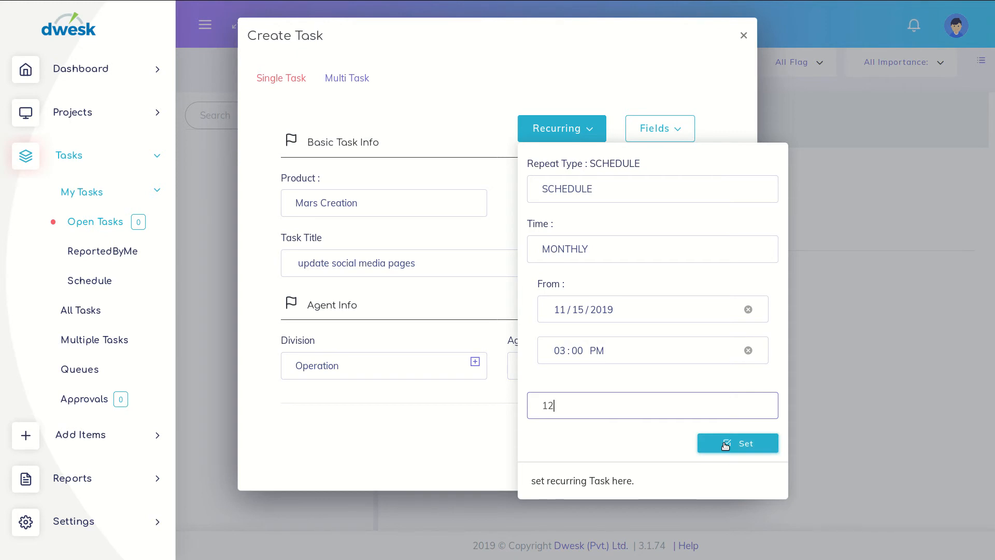
{"action": "left_click", "coordinate": [737, 443]}
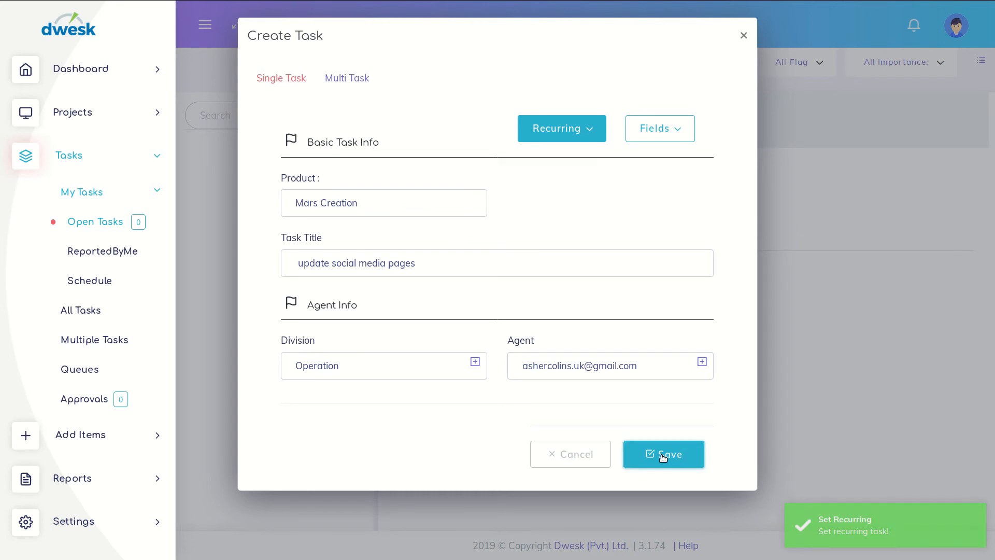
{"action": "left_click", "coordinate": [663, 454]}
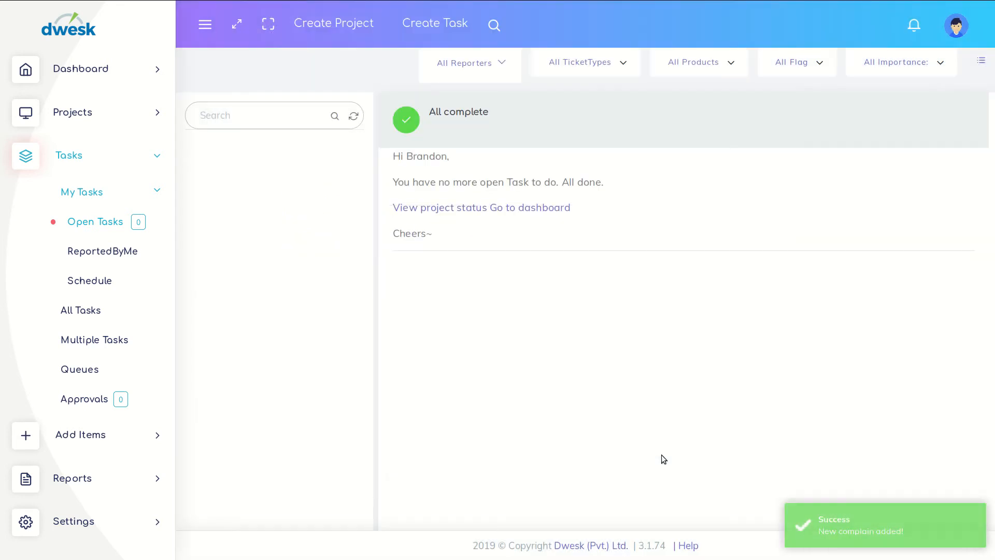